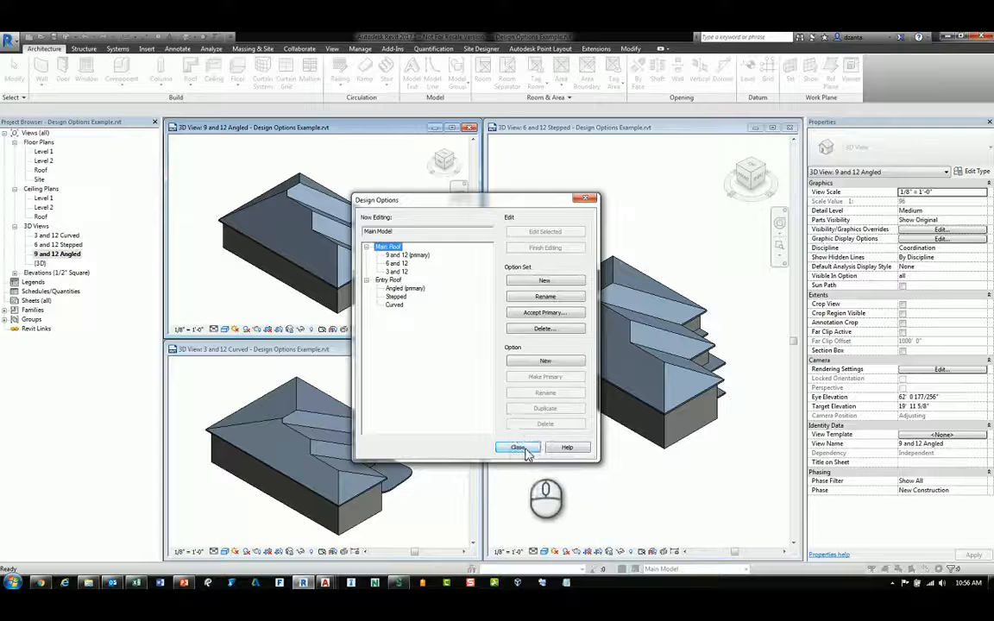
Close the Design Options dialog and the 6 and 12 Stepped and 9 and 12 Angled views
click(517, 447)
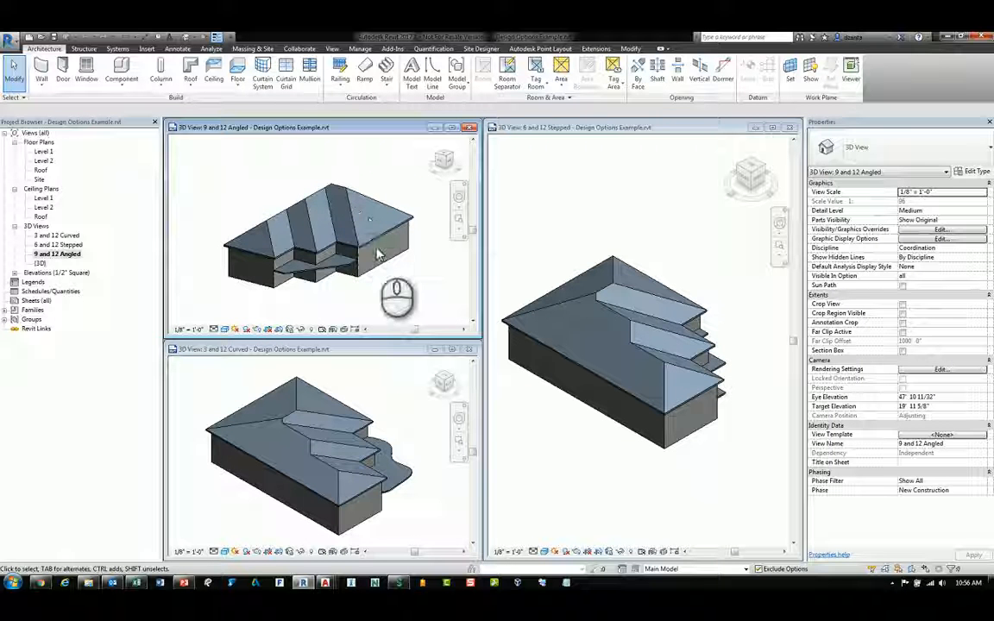
click(397, 401)
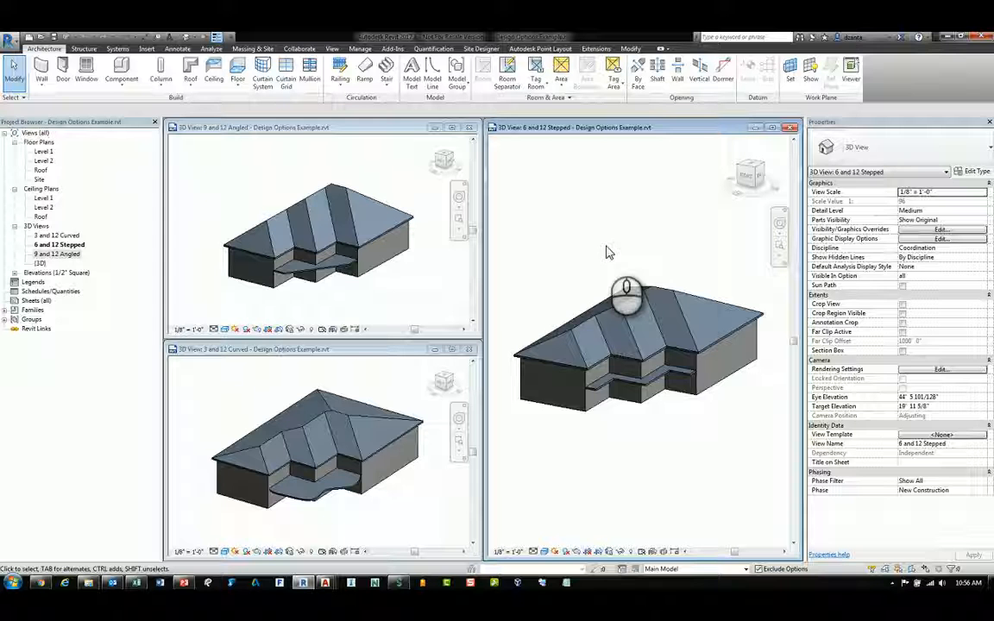
click(788, 127)
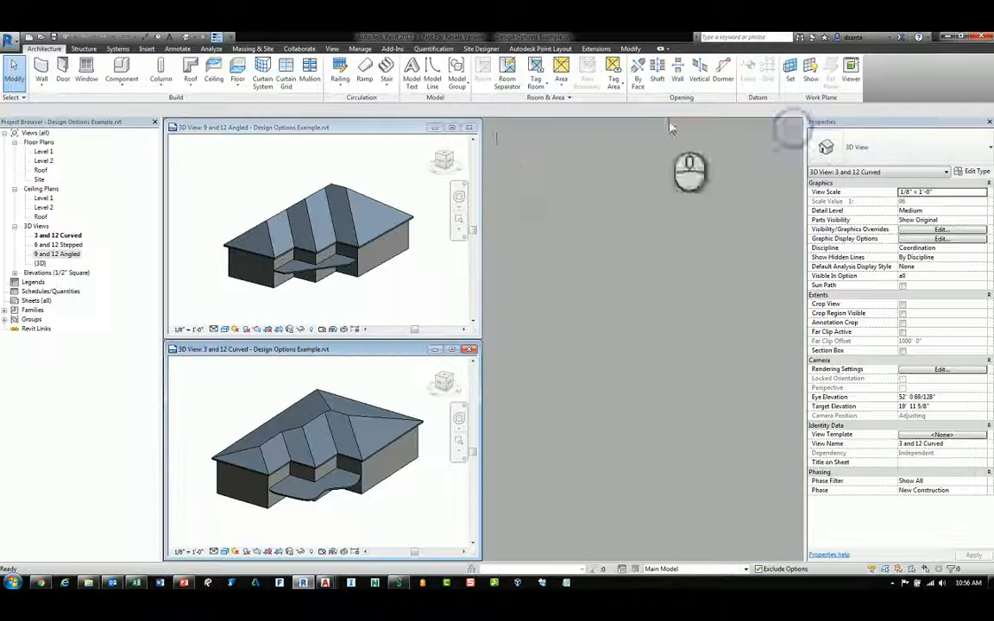
click(470, 127)
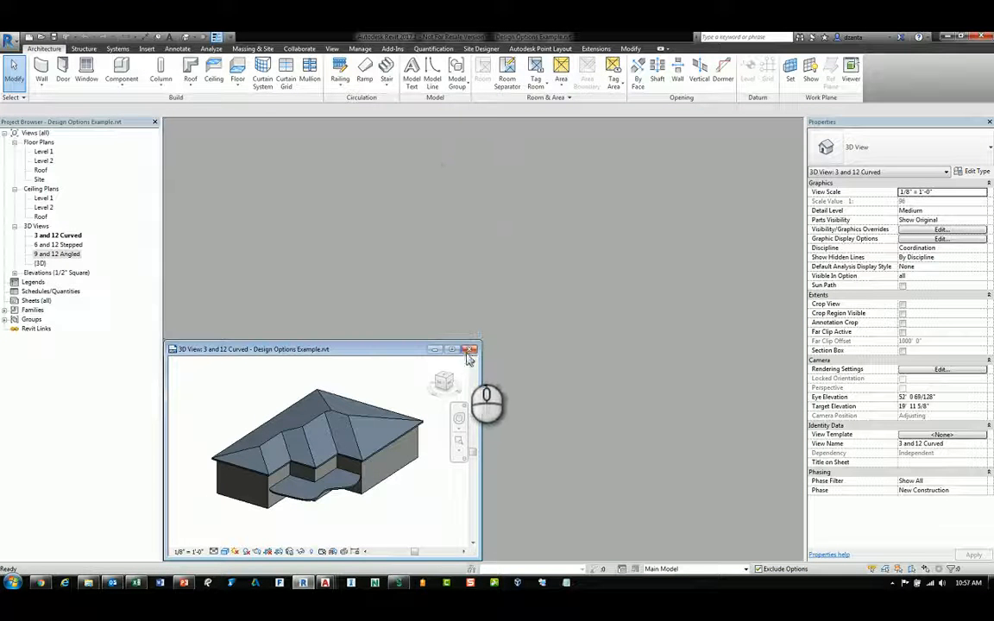
Close the 3 and 12 Curved view and open Design Options Linked into Model from Recent Files
click(470, 349)
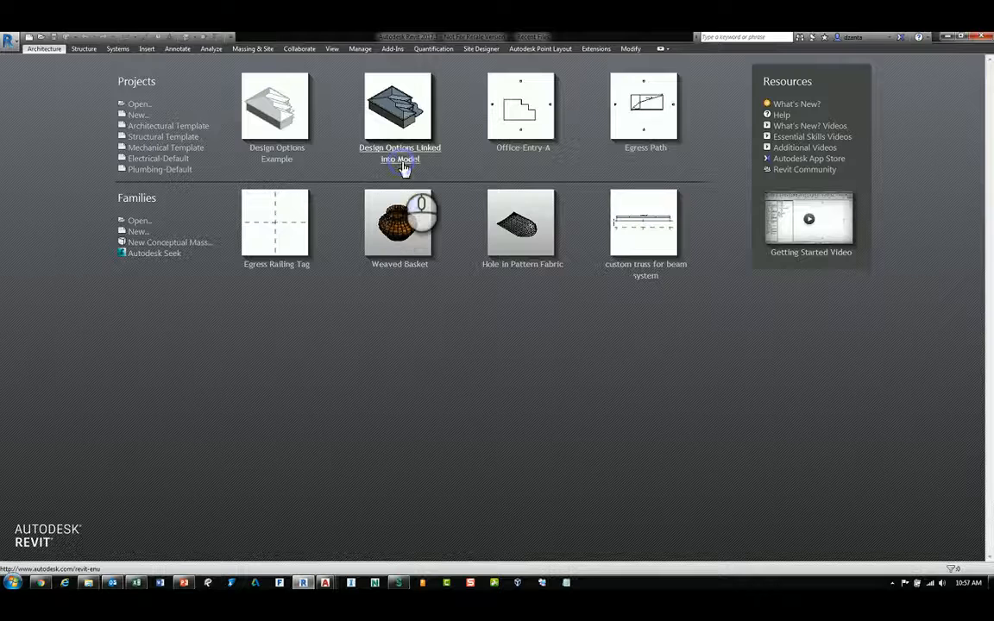
click(399, 166)
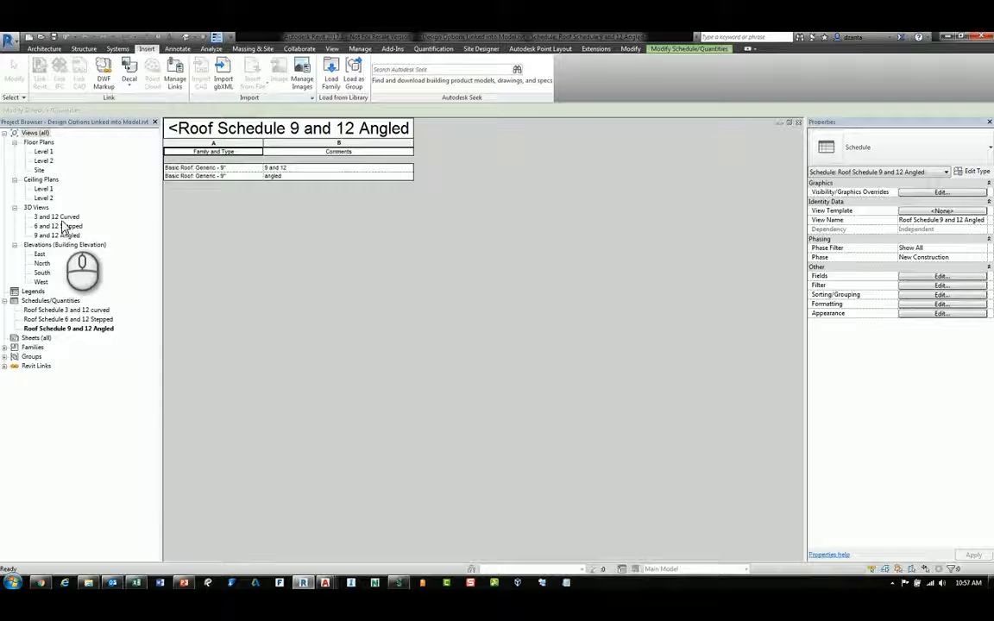
Open the 3 and 12 Curved and 6 and 12 Stepped 3D views from the Project Browser
double_click(57, 226)
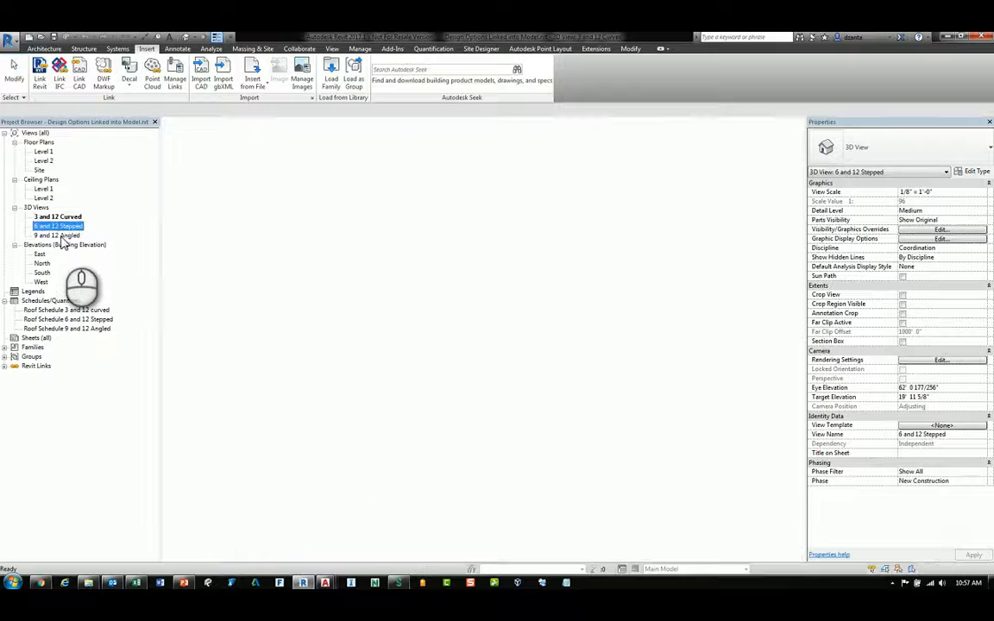
double_click(56, 235)
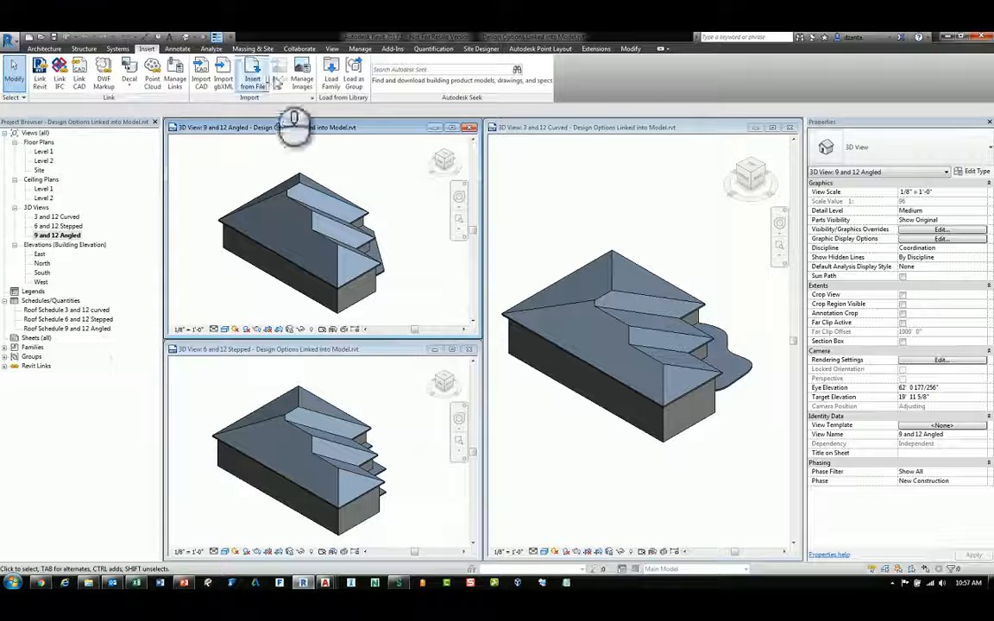
click(331, 48)
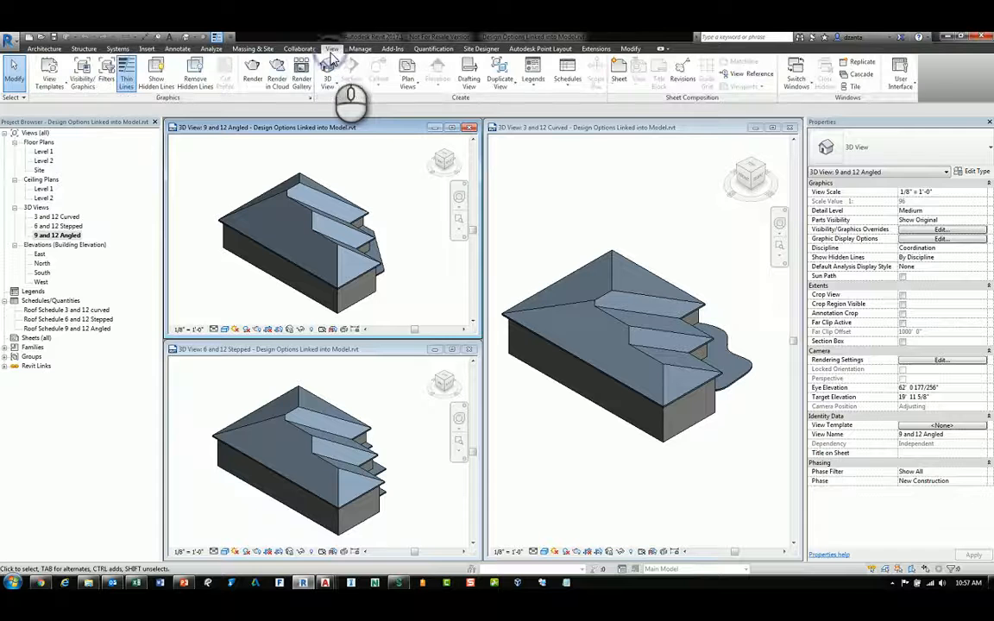
mouse_move(567, 74)
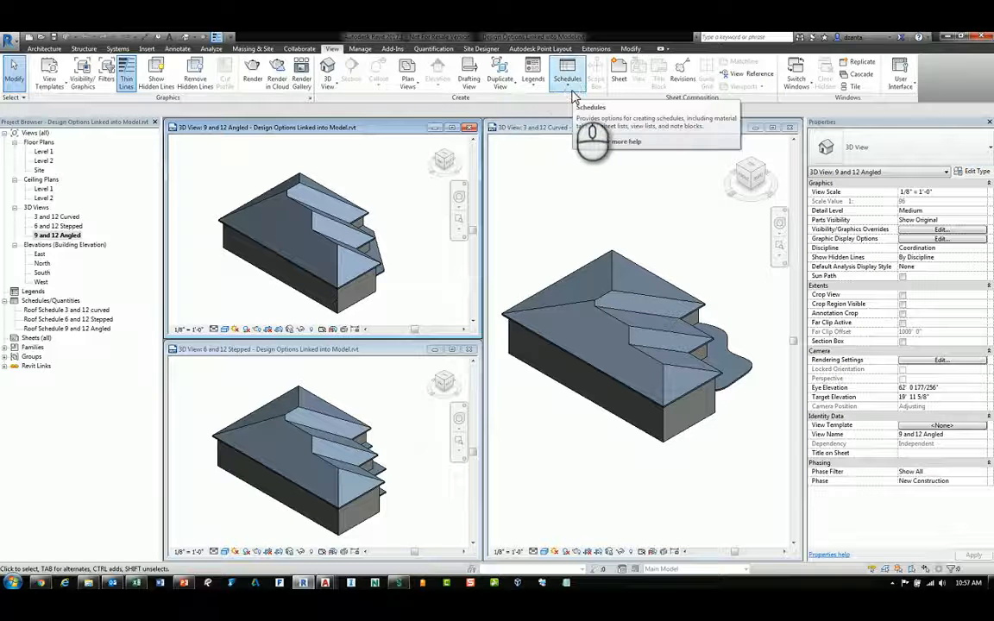
click(567, 77)
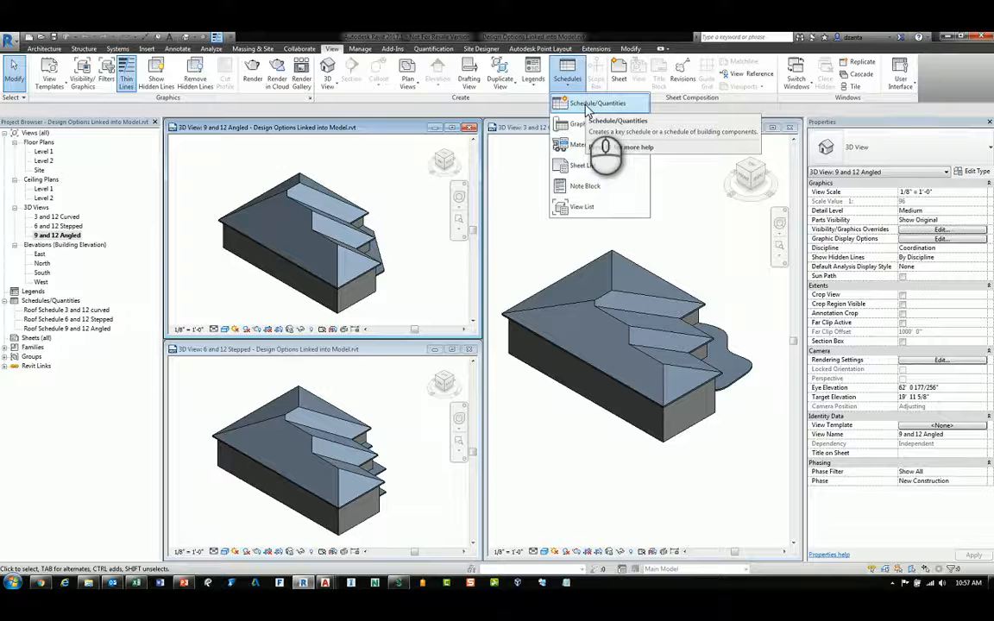
click(597, 104)
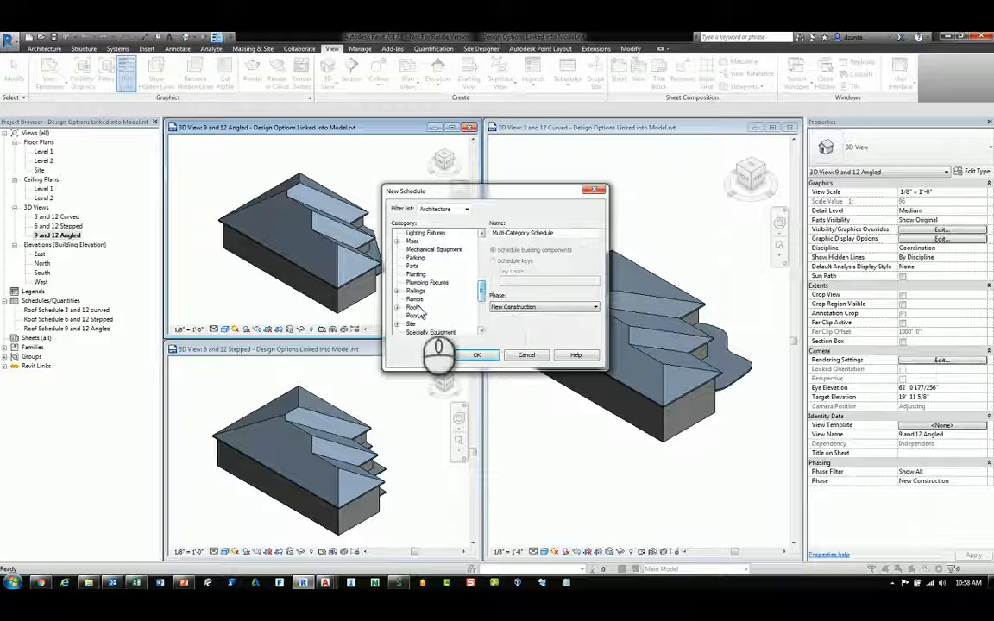
click(412, 307)
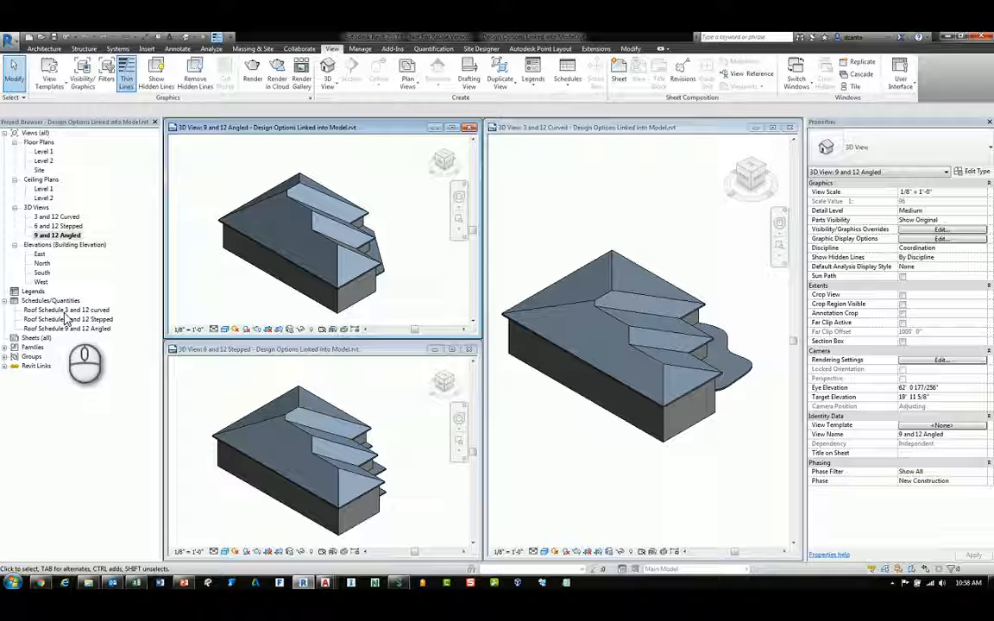
Open Roof Schedule 3 and 12 curved maximized, then the Stepped and Angled roof schedules
double_click(66, 309)
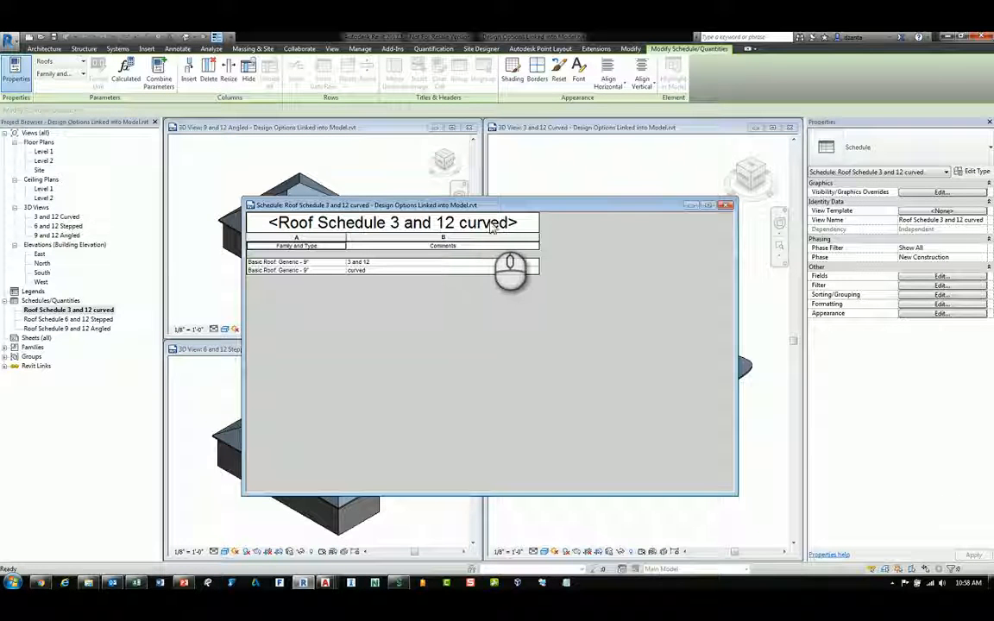
click(708, 205)
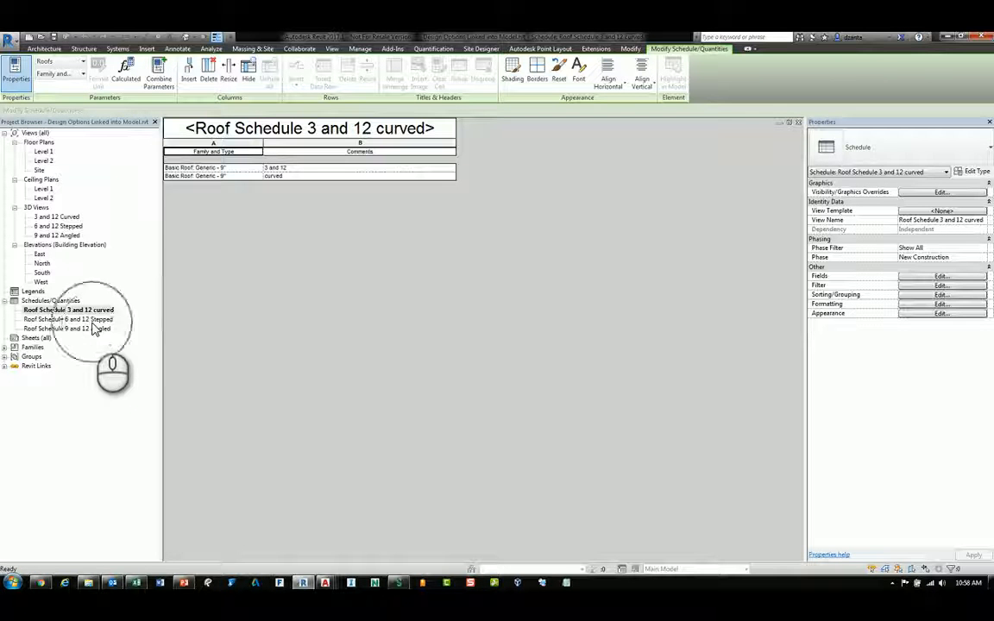
click(68, 319)
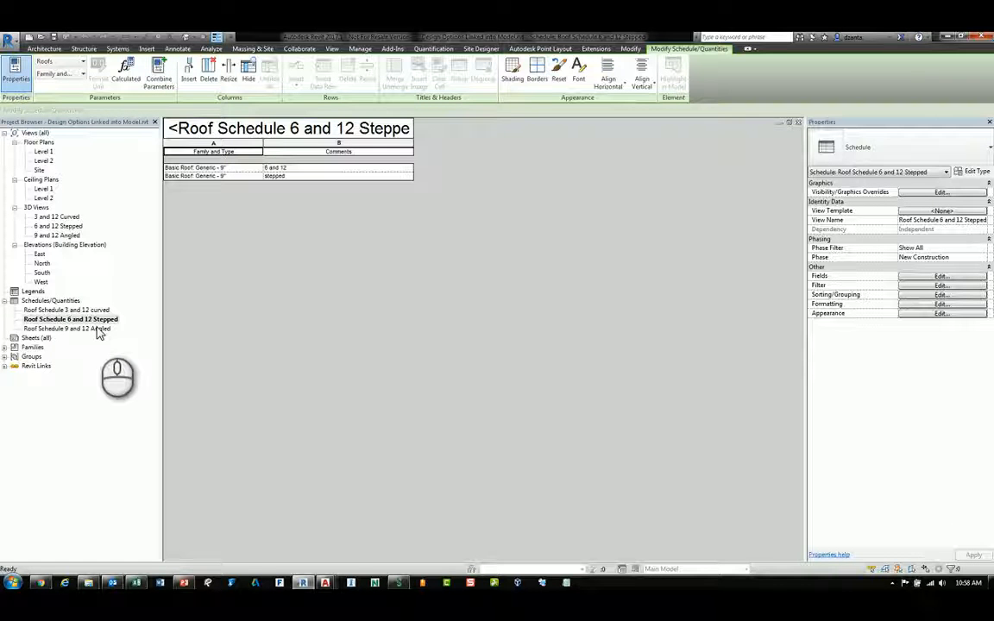
double_click(66, 329)
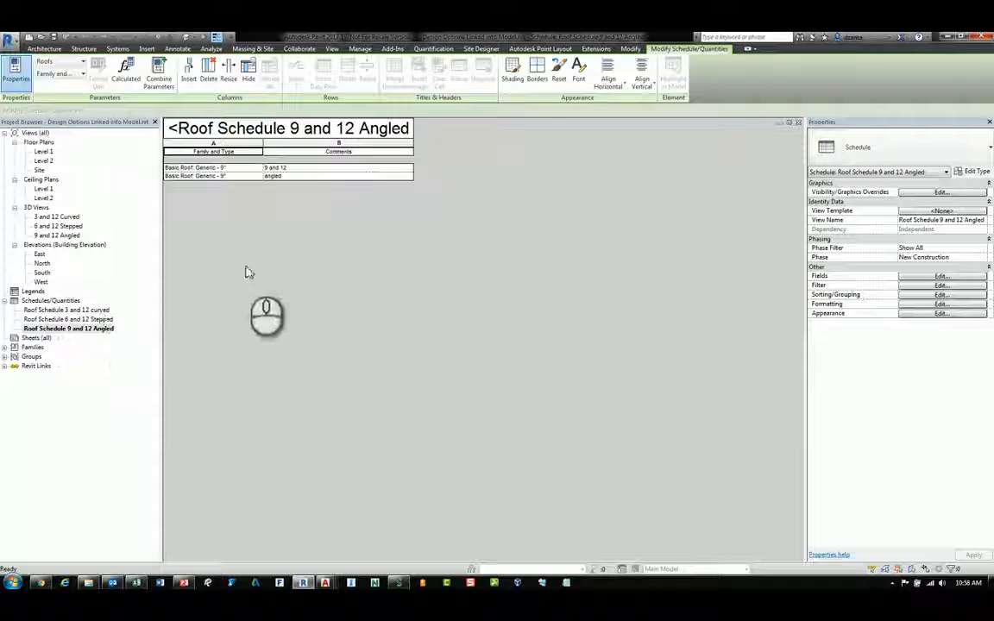
mouse_move(127, 362)
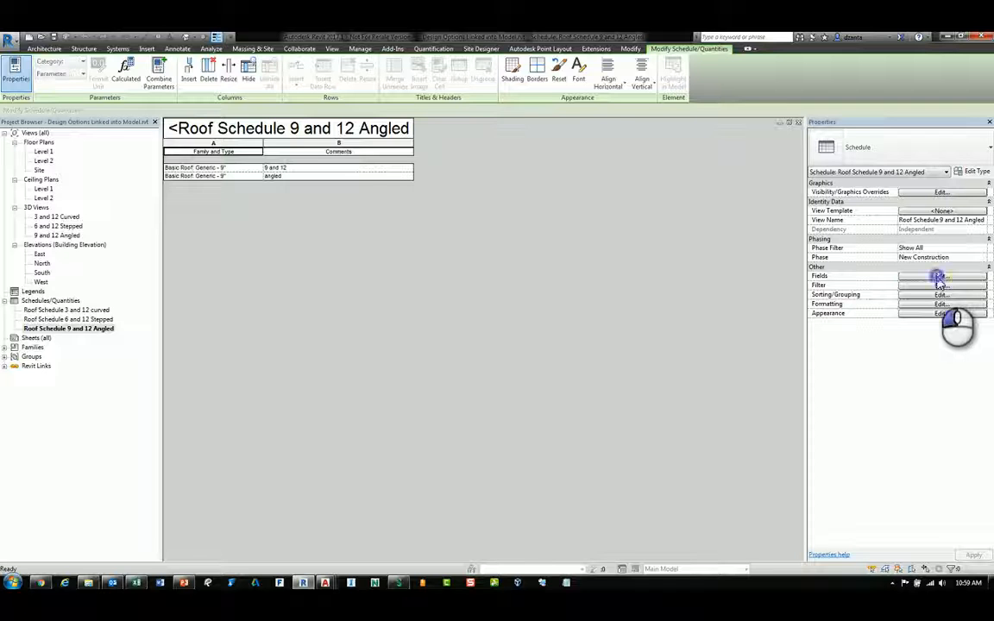
Review the Angled schedule's field and formatting properties, then confirm and close the dialog
click(941, 277)
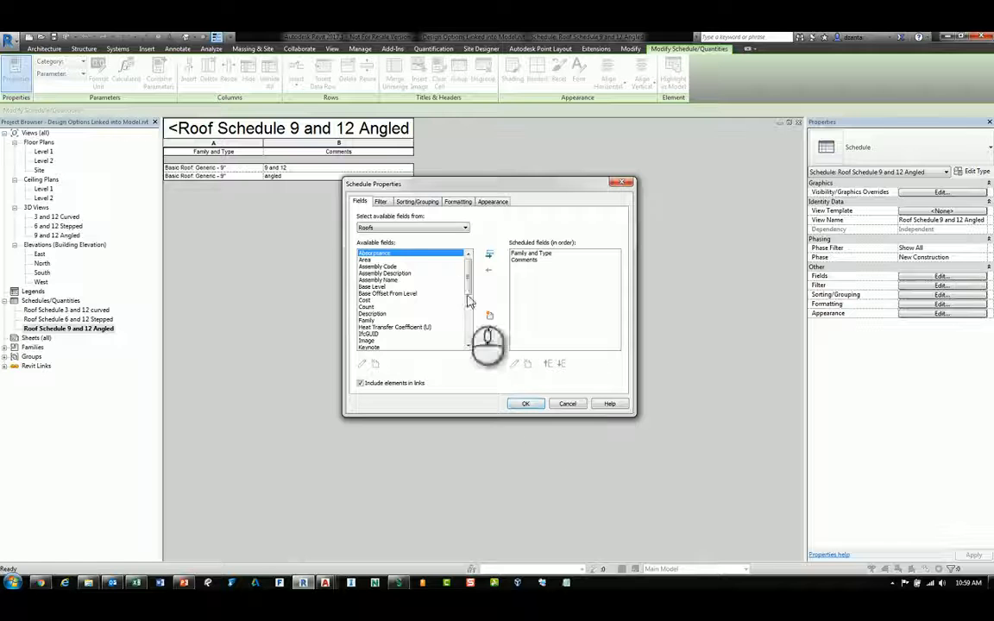
click(416, 201)
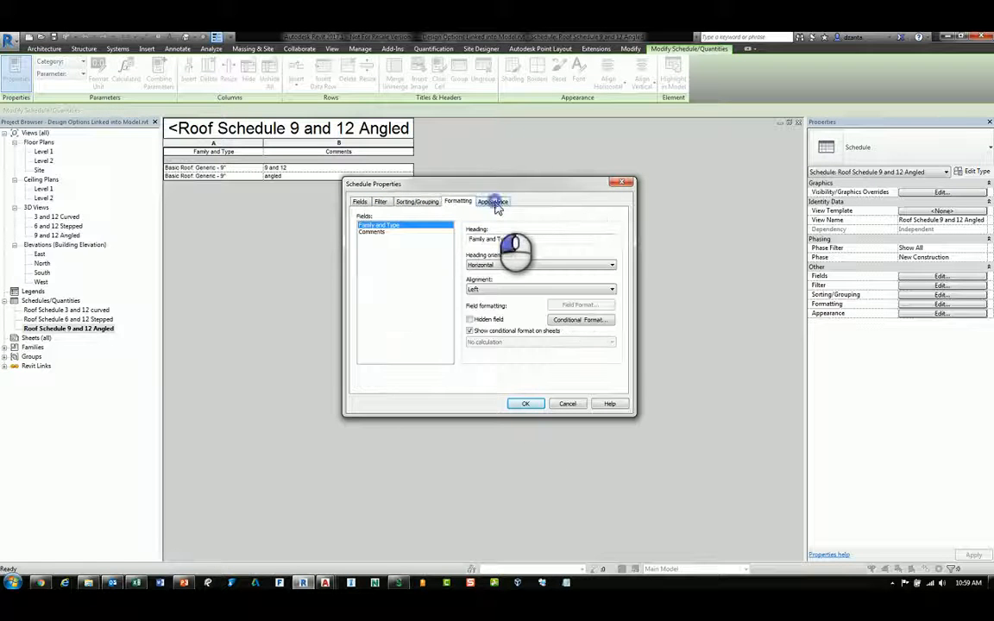
click(493, 202)
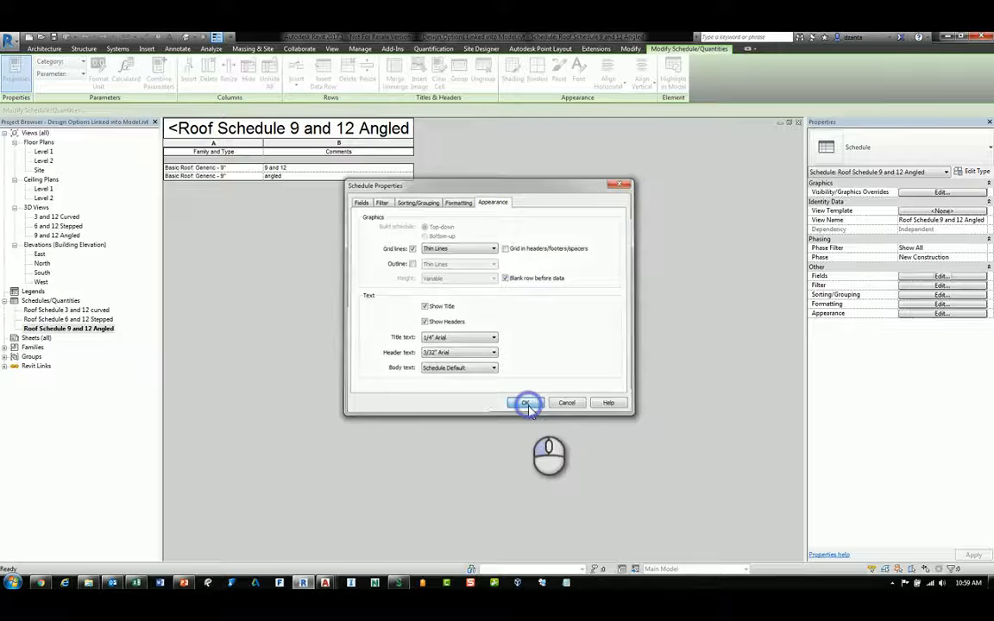
click(527, 403)
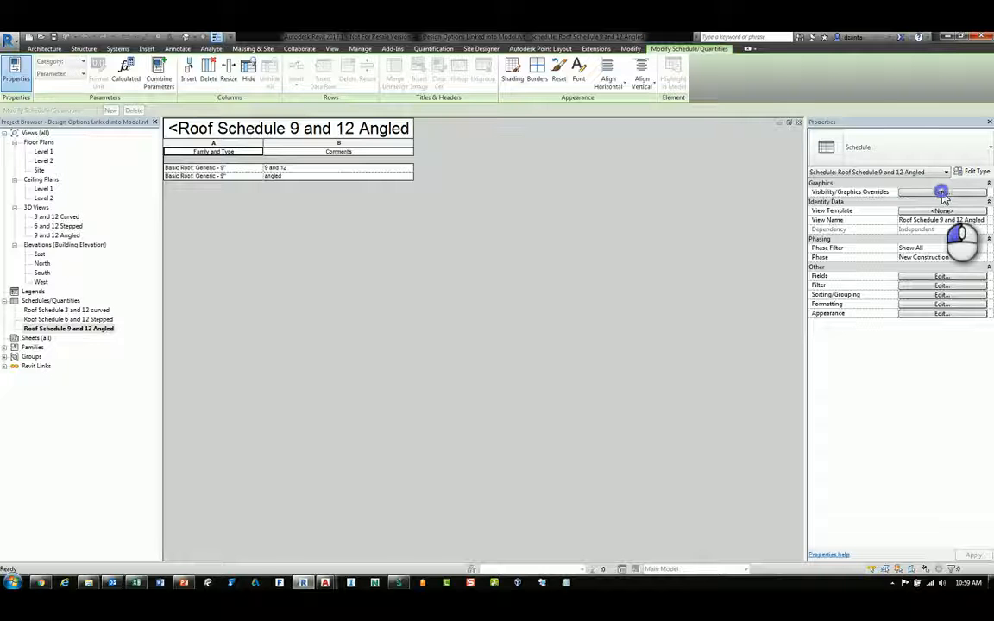
Set the Angled schedule's linked model display to Custom and confirm its 9 and 12 and Angled design options
click(941, 192)
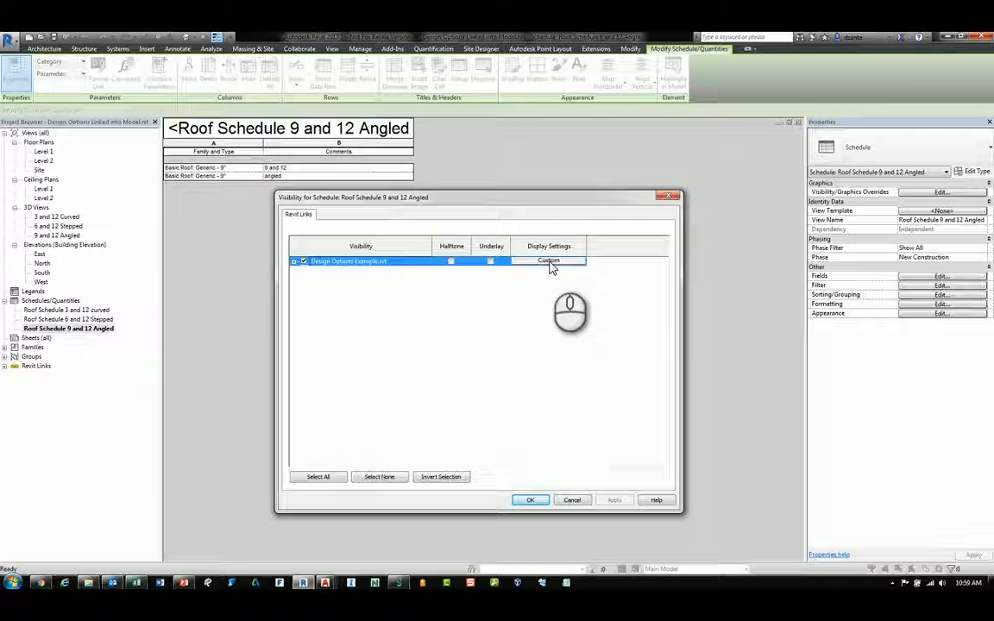
click(548, 261)
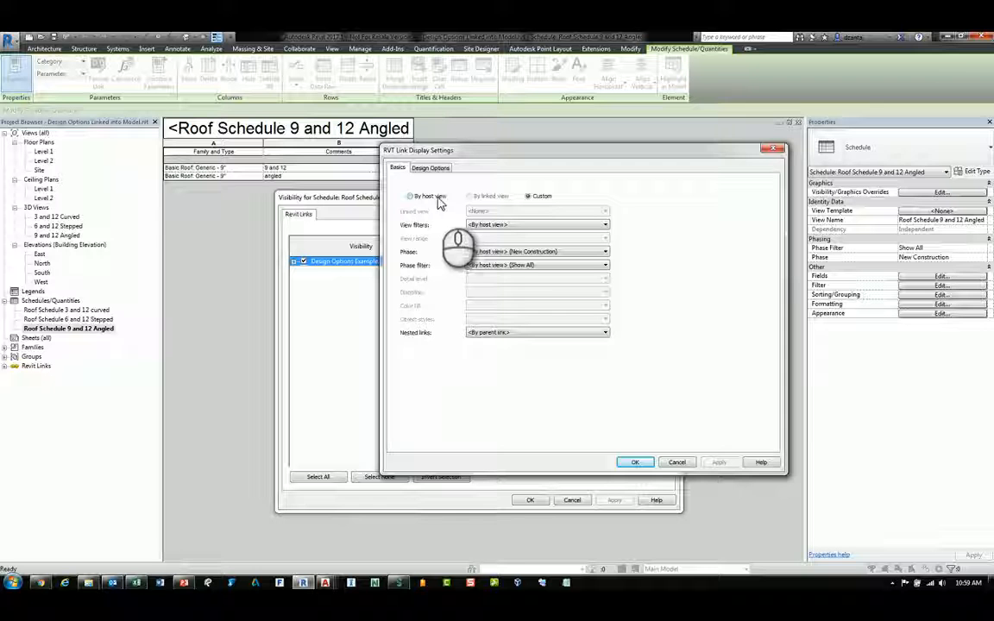
click(528, 196)
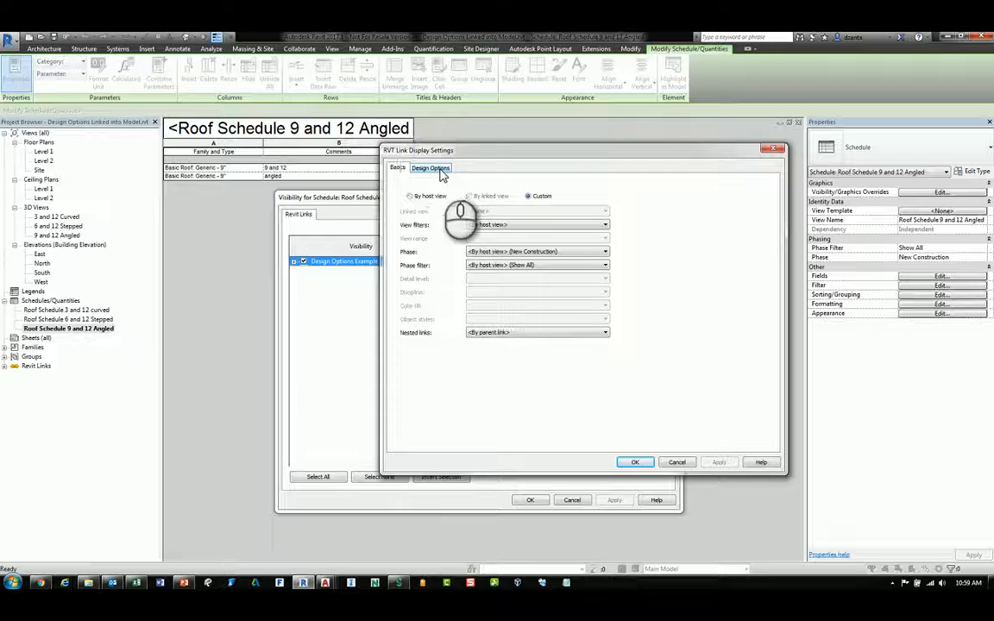
click(430, 167)
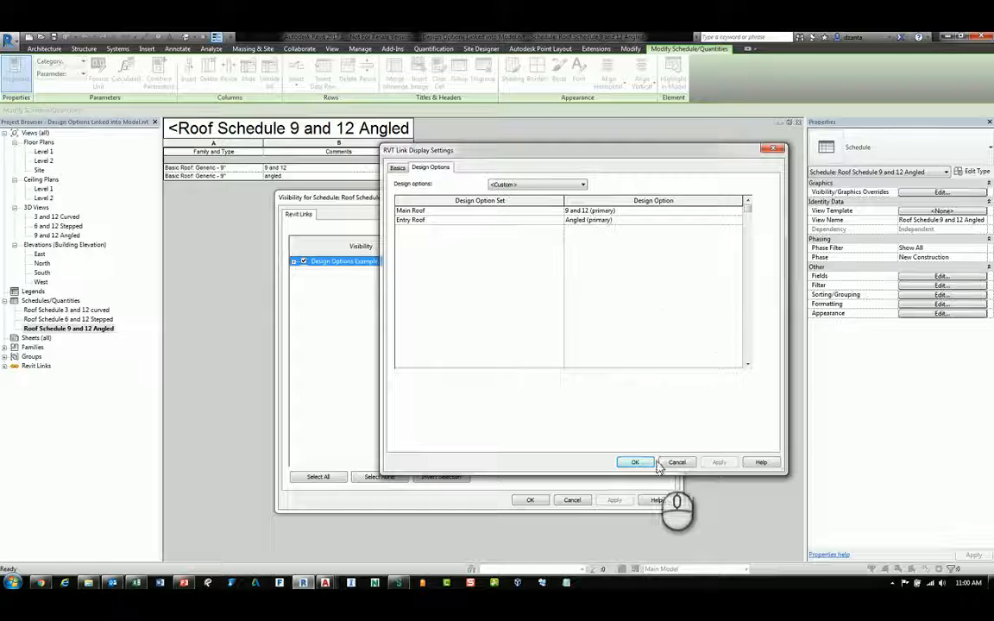
click(636, 462)
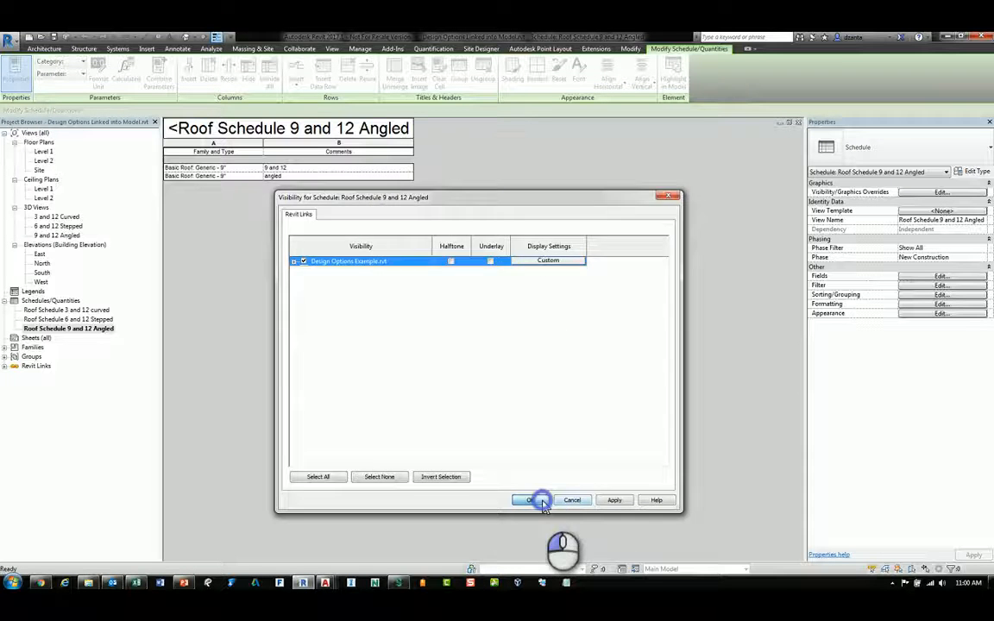
click(529, 500)
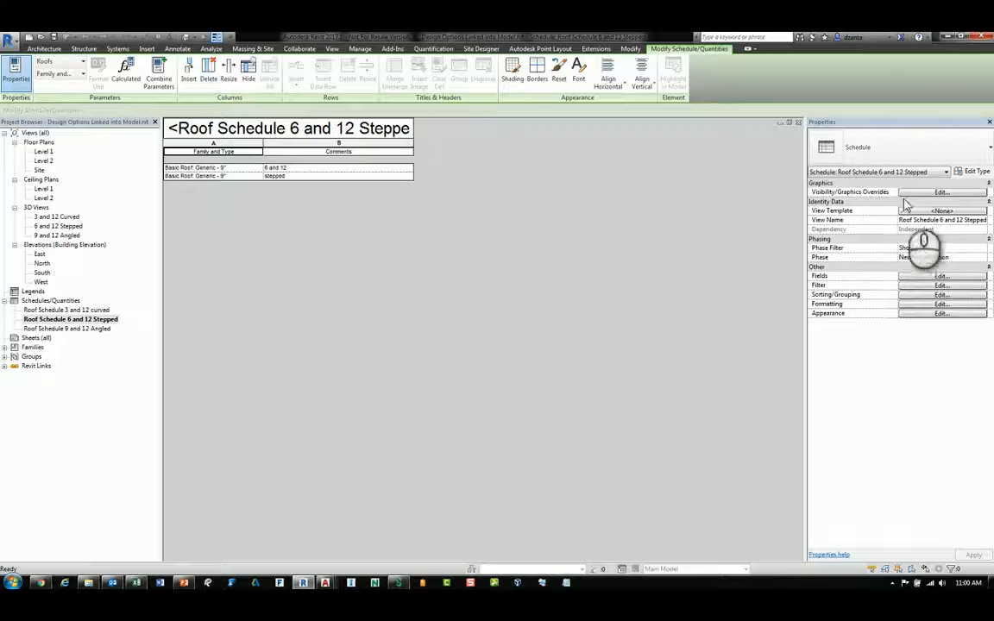
Set Roof Schedule 6 and 12 Stepped's link to the 6 and 12 and Stepped design options
click(941, 191)
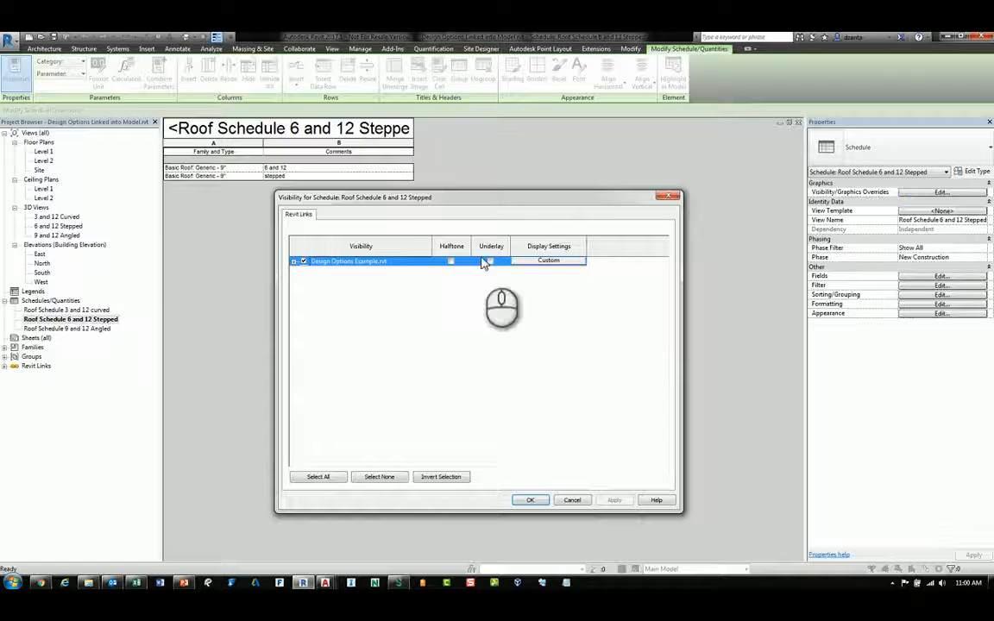
click(548, 259)
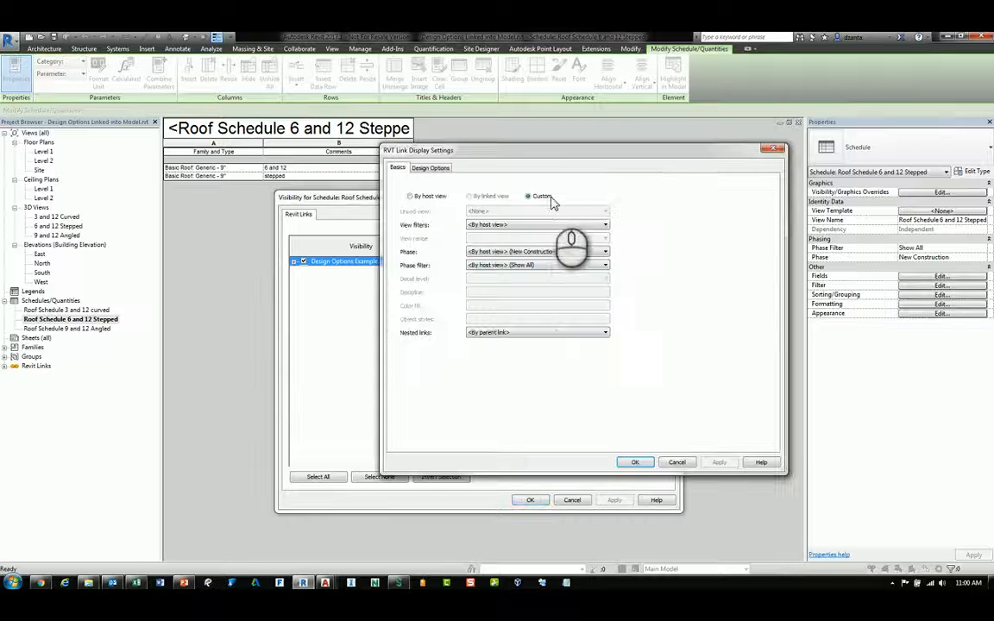
click(429, 167)
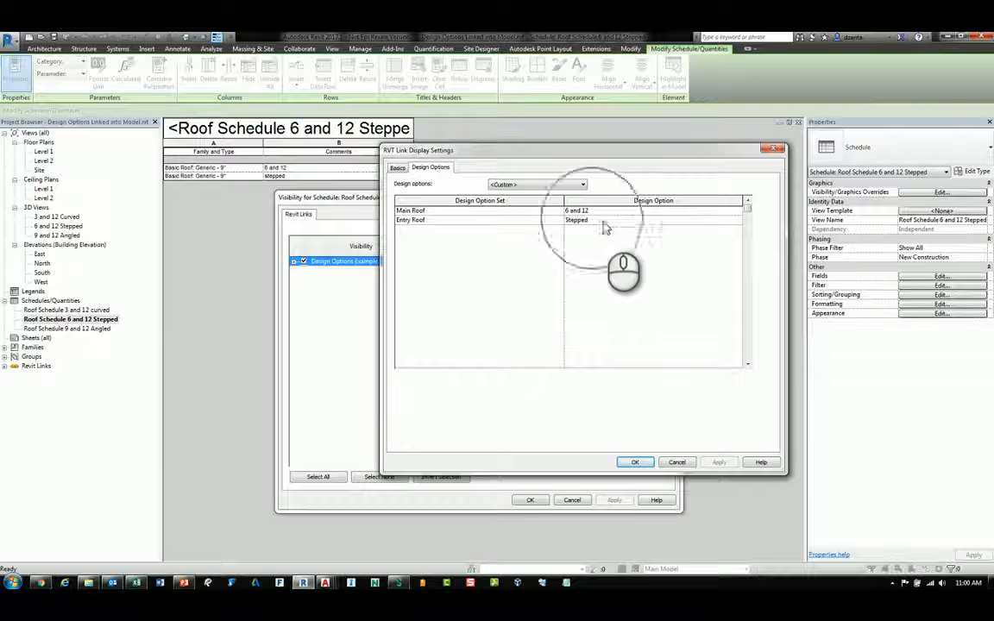
click(635, 462)
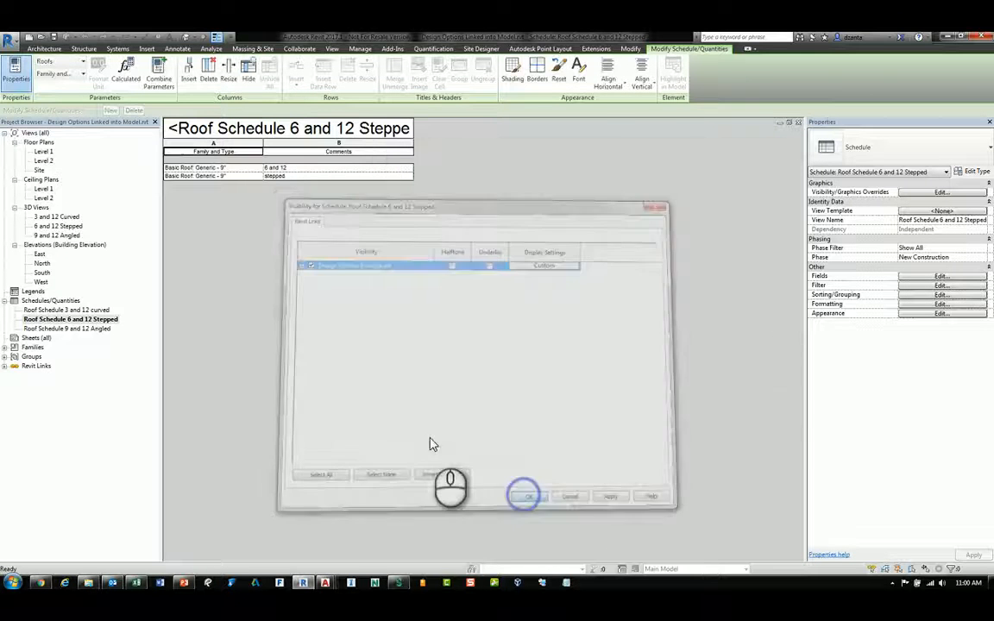
click(524, 497)
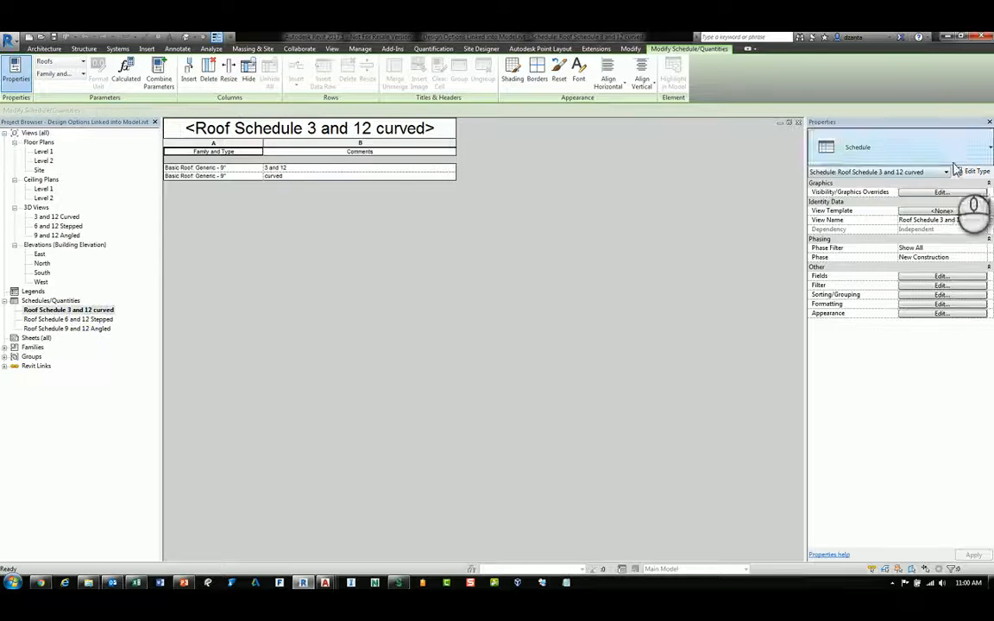
Review the linked model design options for Roof Schedule 3 and 12 curved
click(941, 191)
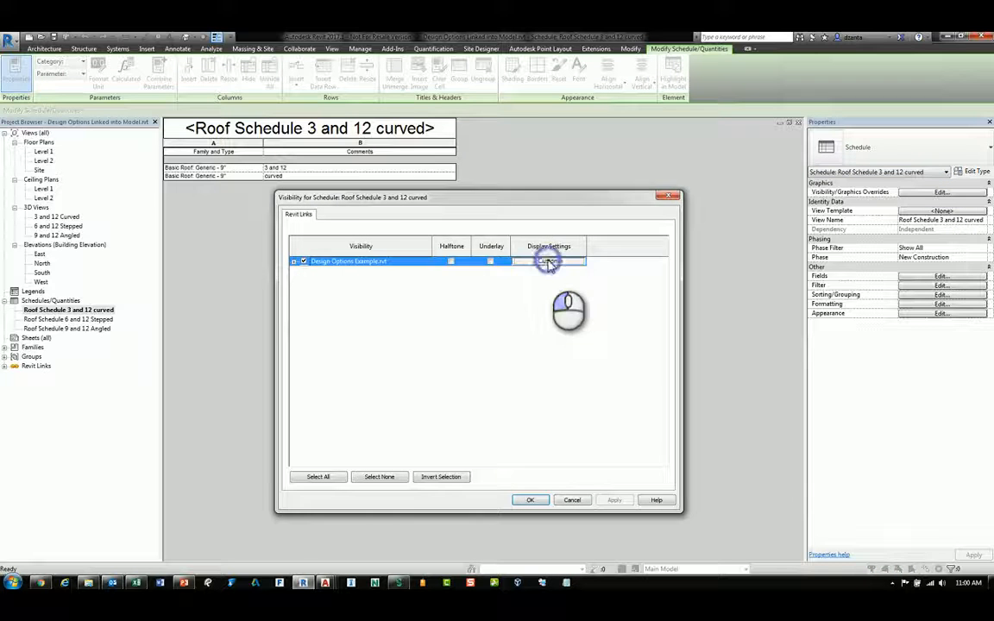
click(549, 260)
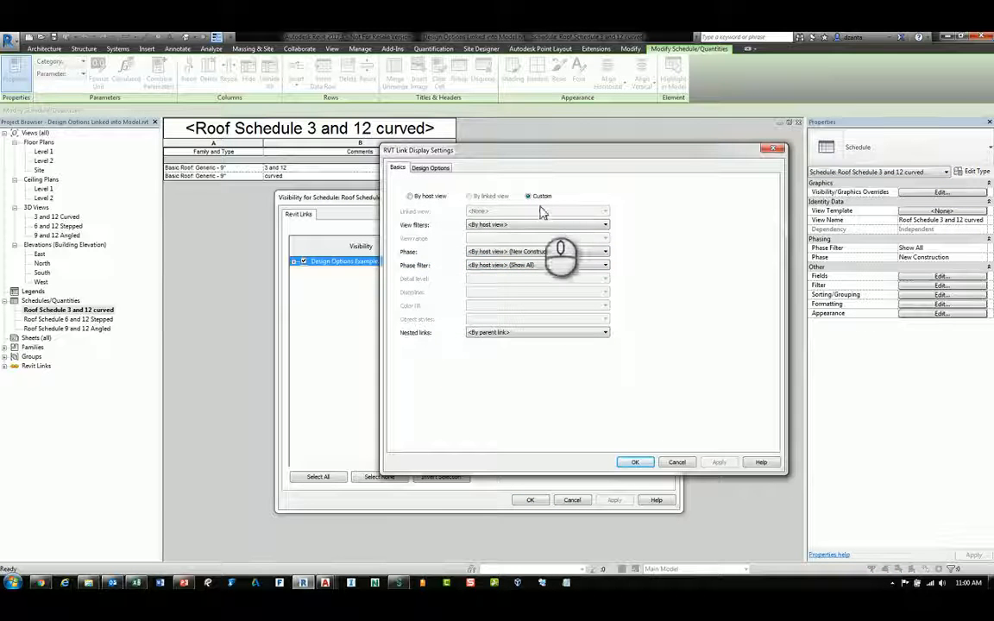
click(430, 167)
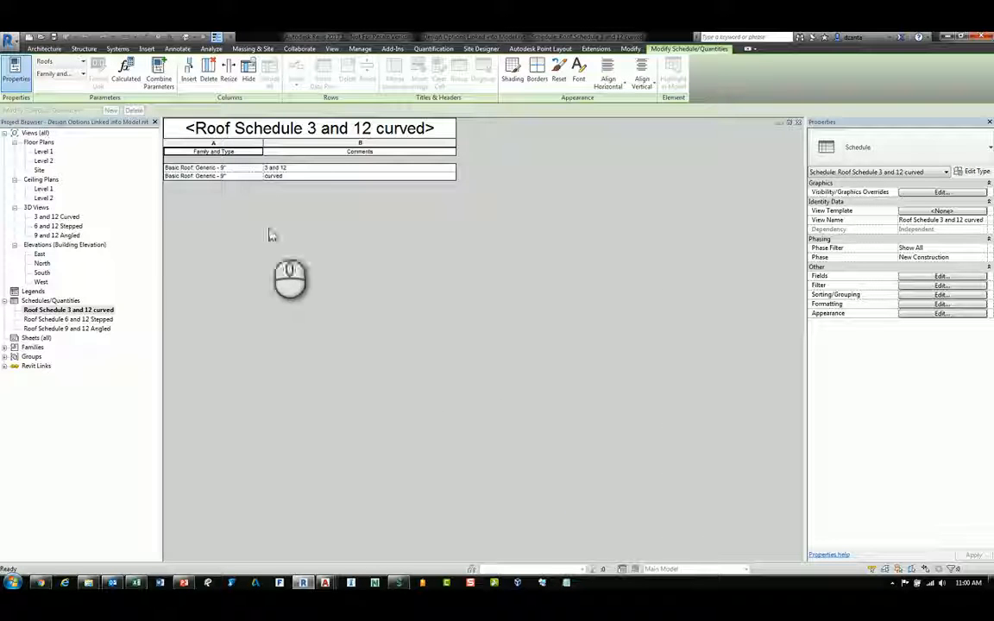
Create a new titleblock sheet and widen the Stepped and Angled schedules so their titles show
right_click(39, 337)
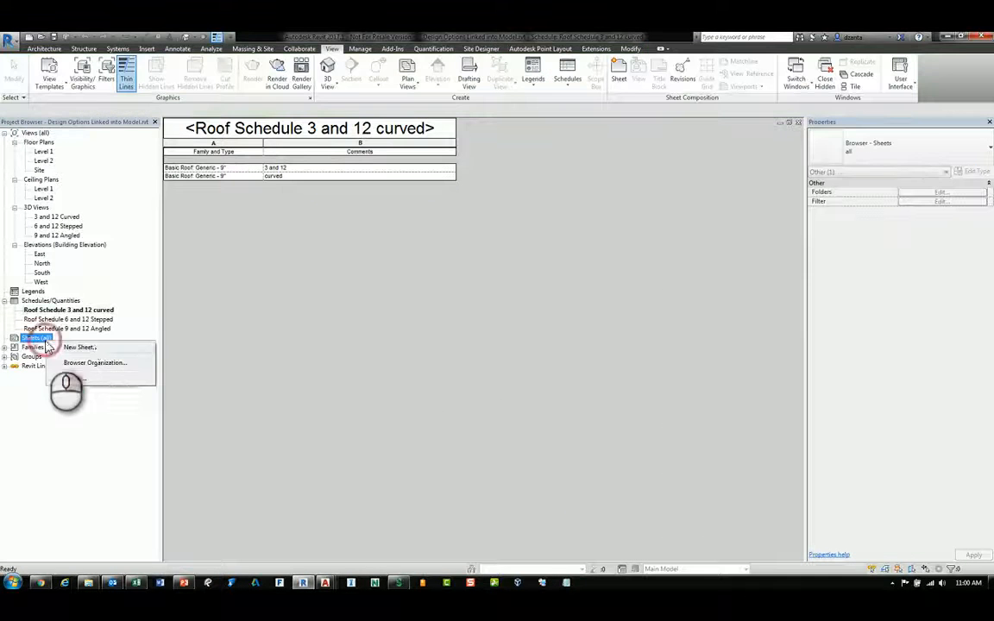
click(78, 347)
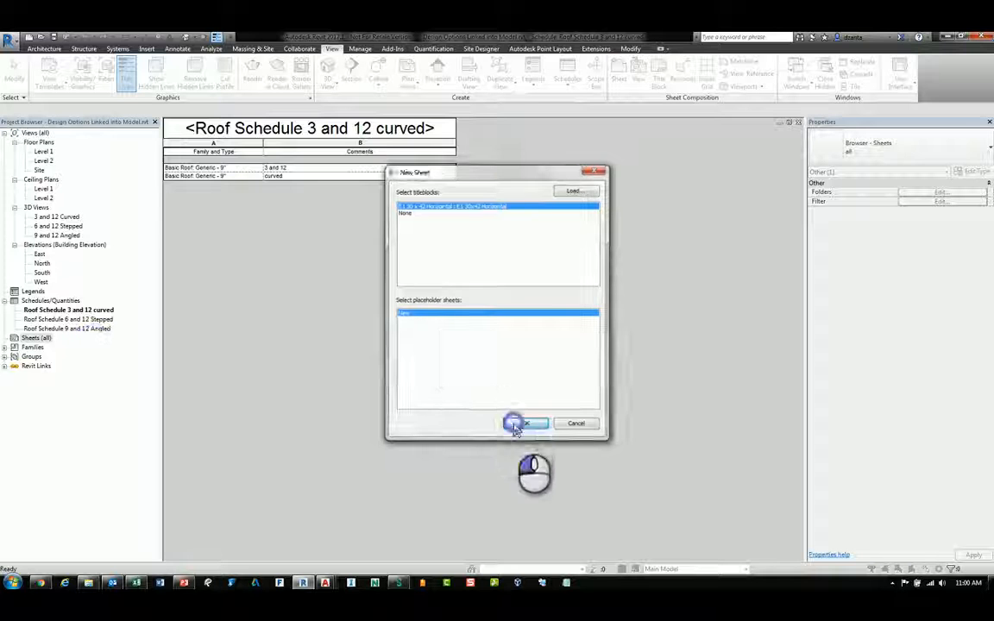
click(524, 423)
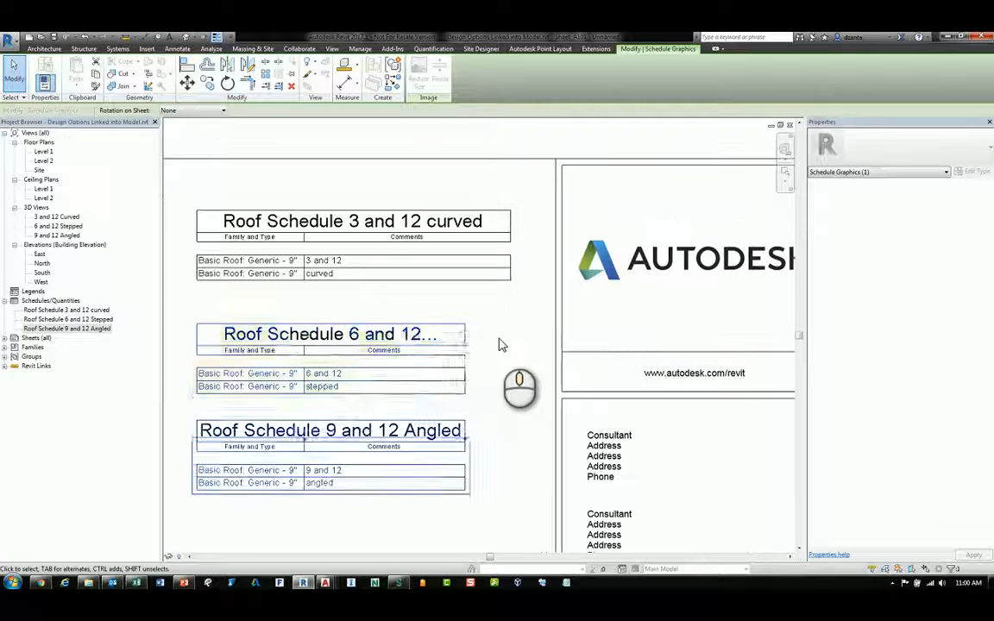
click(329, 334)
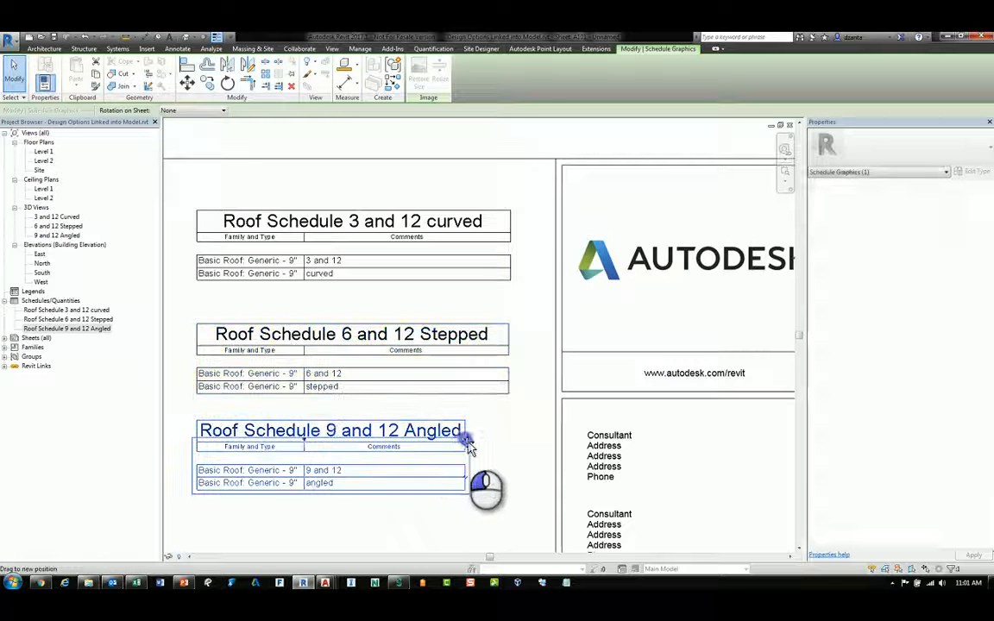
drag(466, 444, 530, 440)
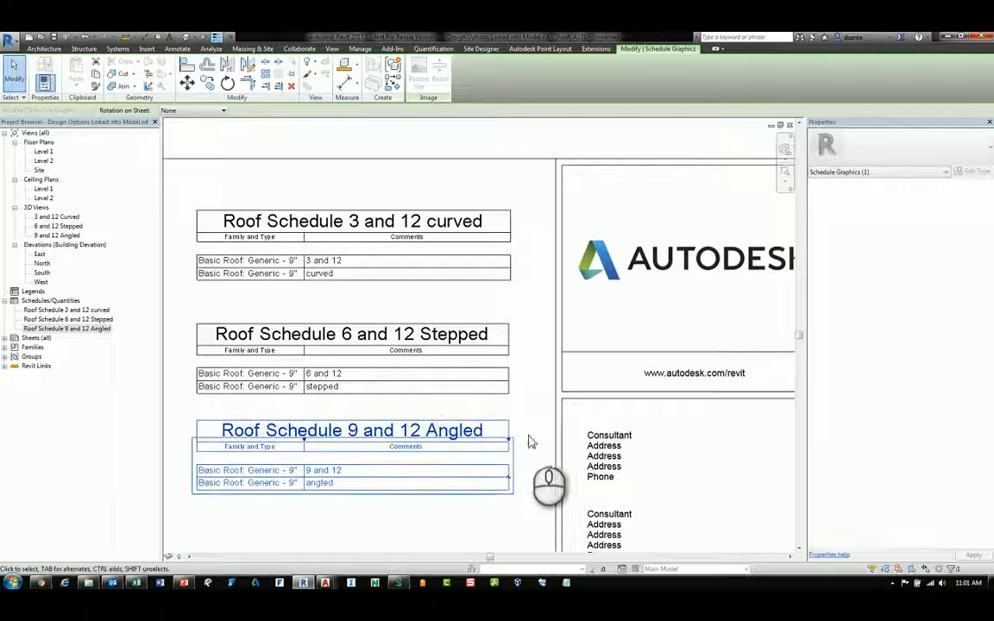